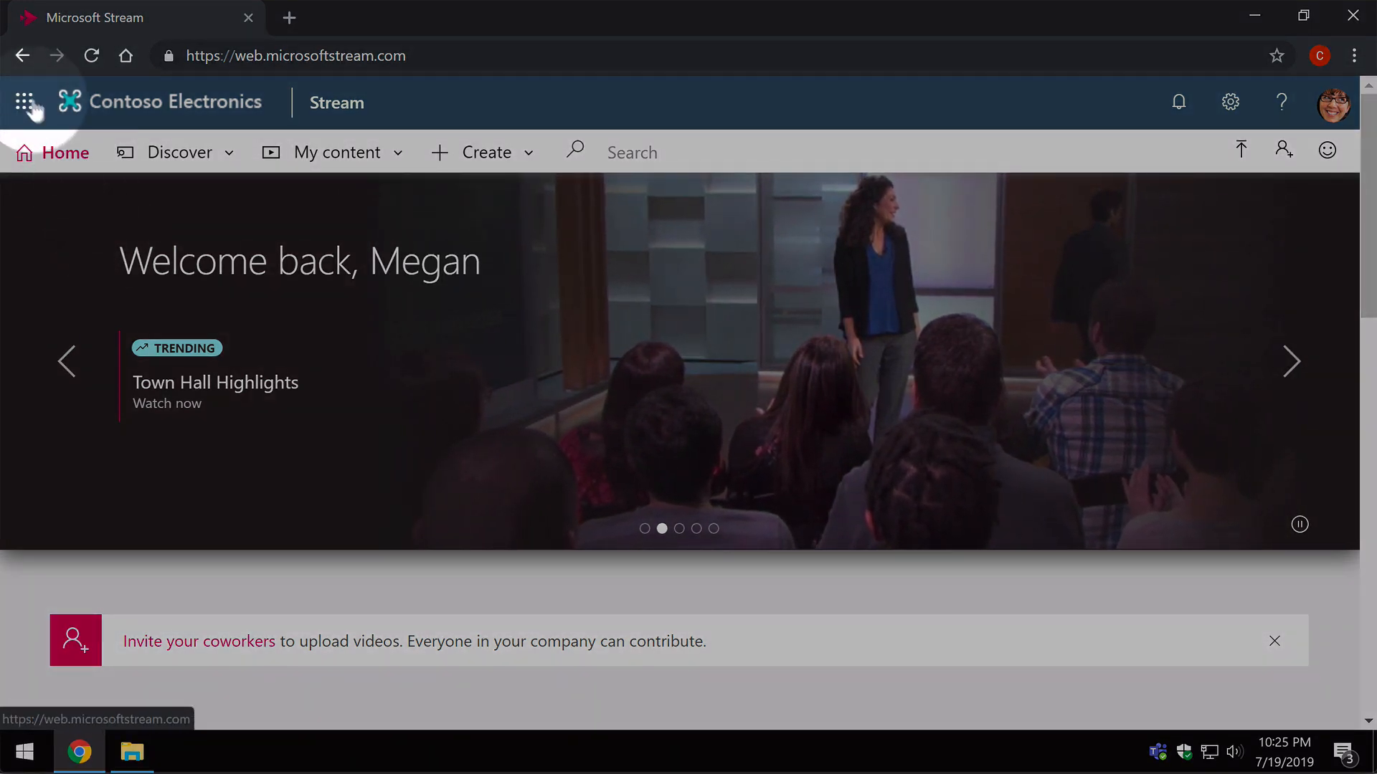
- Browse the full list of Office 365 apps from the app launcher
{"action": "left_click", "coordinate": [26, 102]}
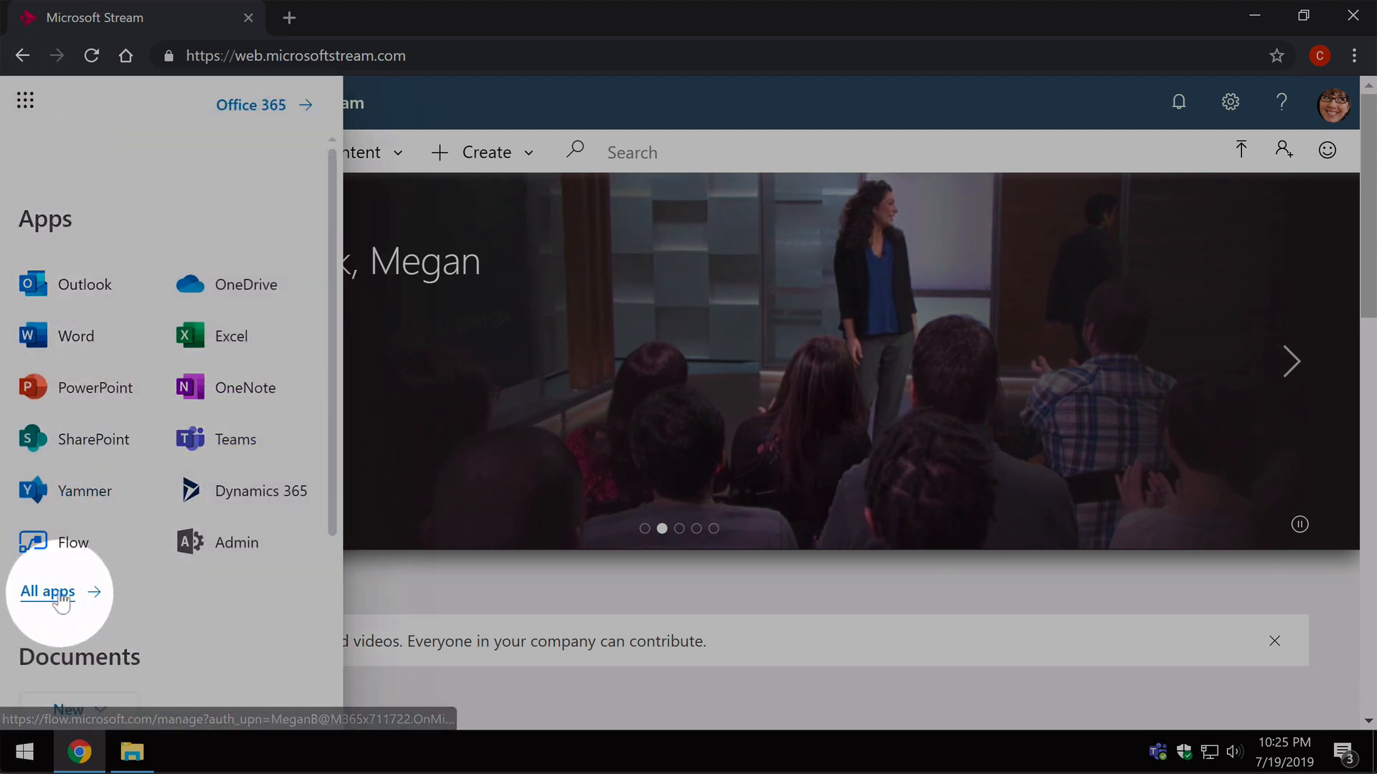
{"action": "left_click", "coordinate": [47, 591]}
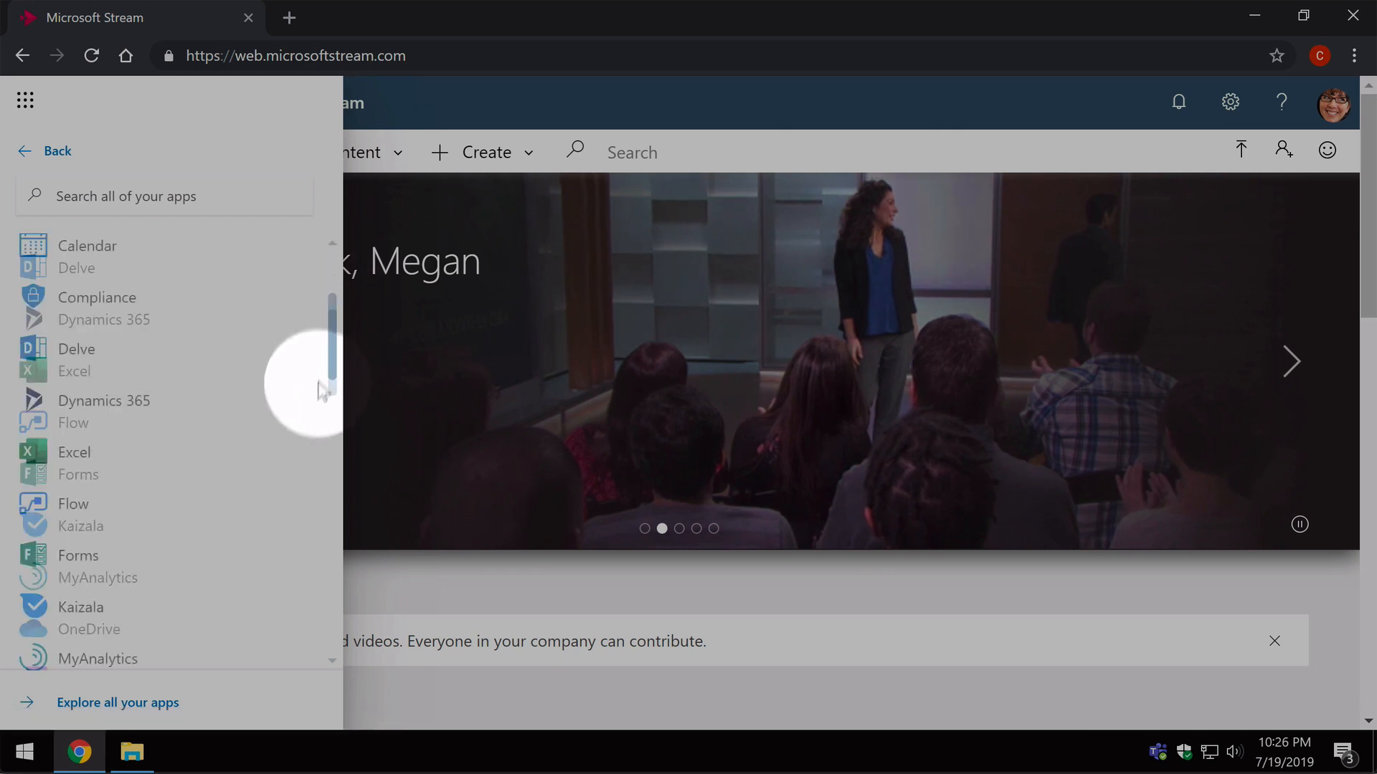
{"action": "scroll", "scroll_direction": "down", "scroll_amount": 3}
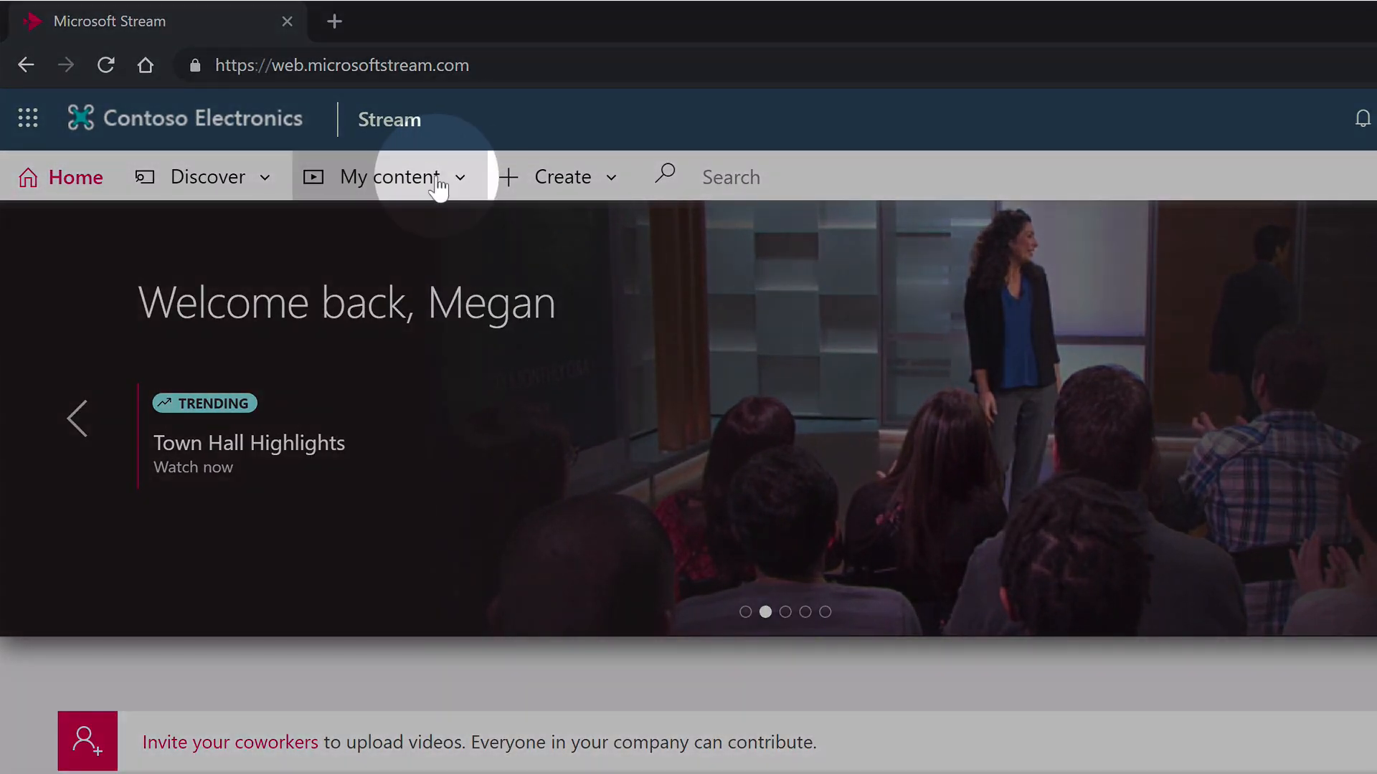
- Go to the My channels page under My content
{"action": "left_click", "coordinate": [393, 177]}
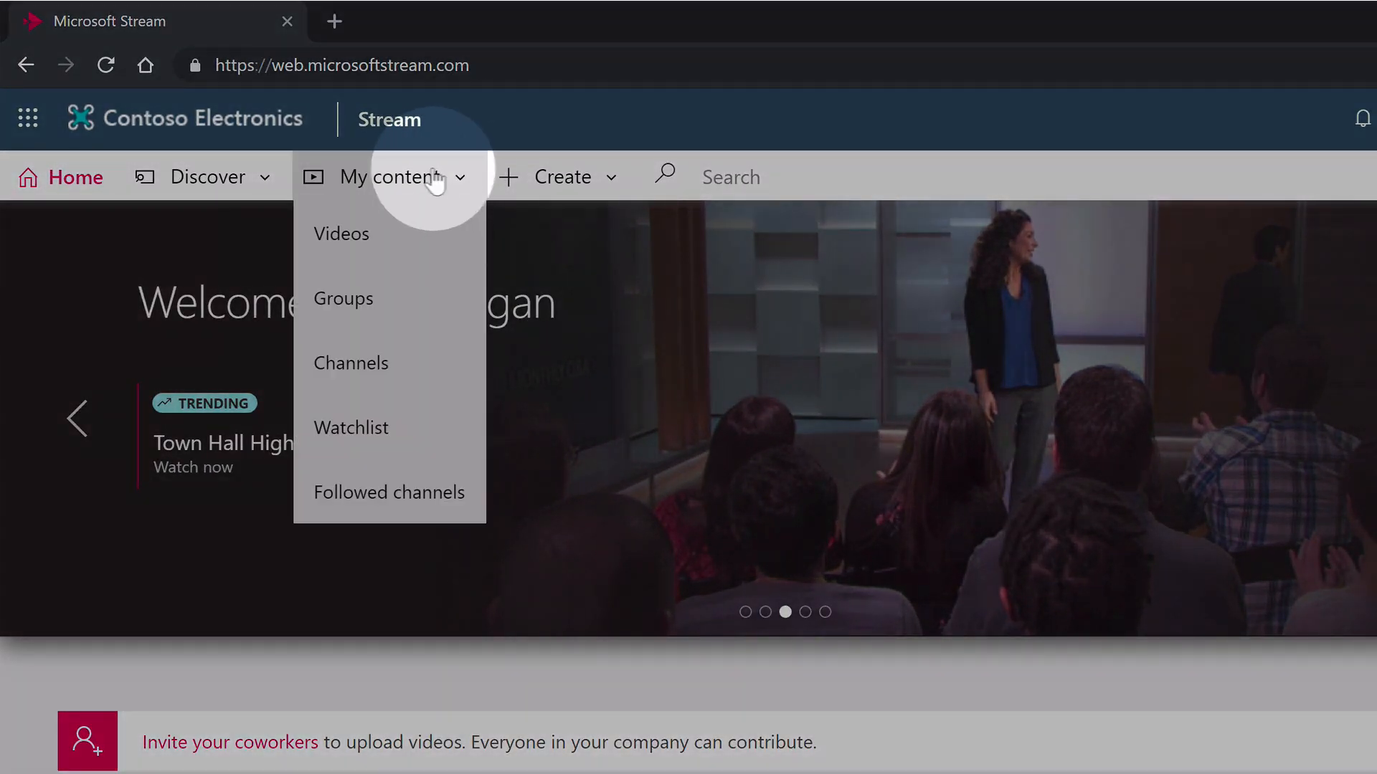
{"action": "left_click", "coordinate": [350, 363]}
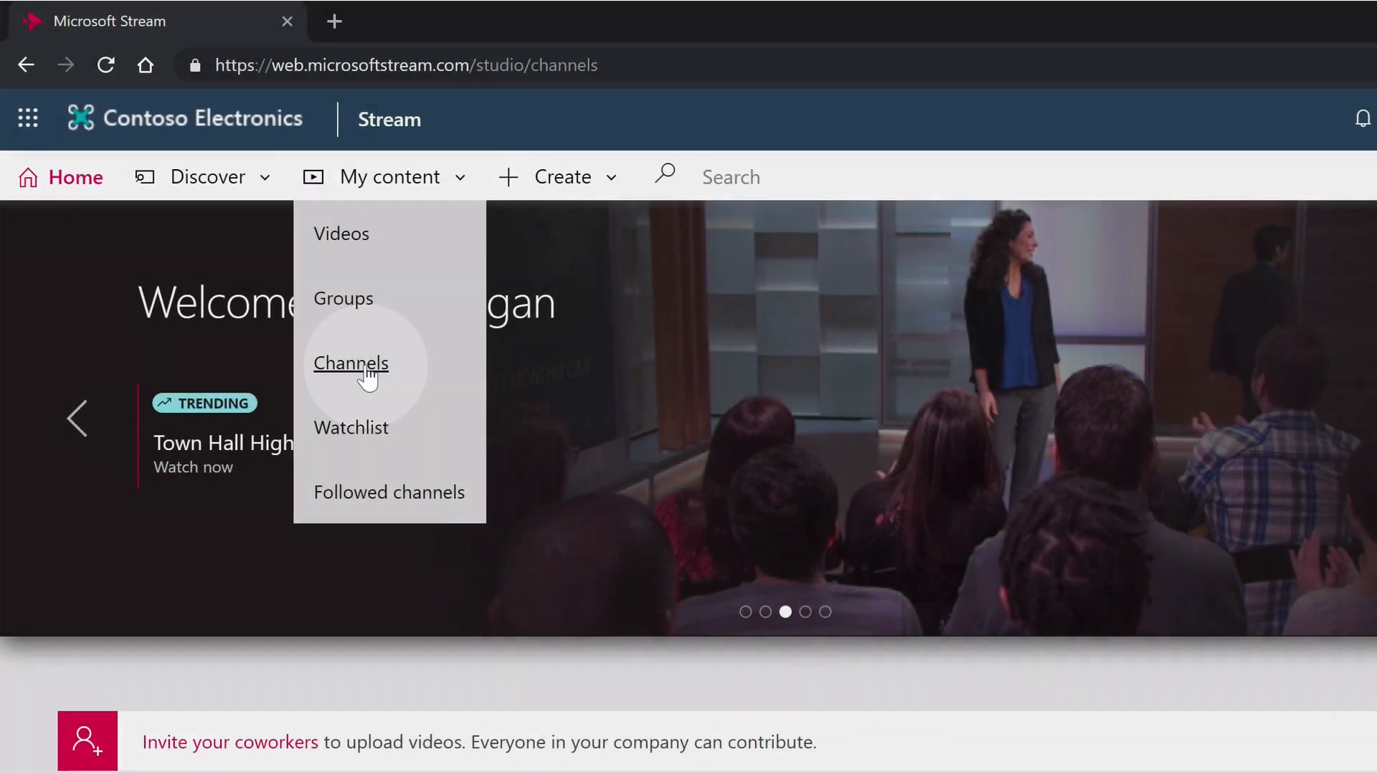
{"action": "left_click", "coordinate": [350, 363]}
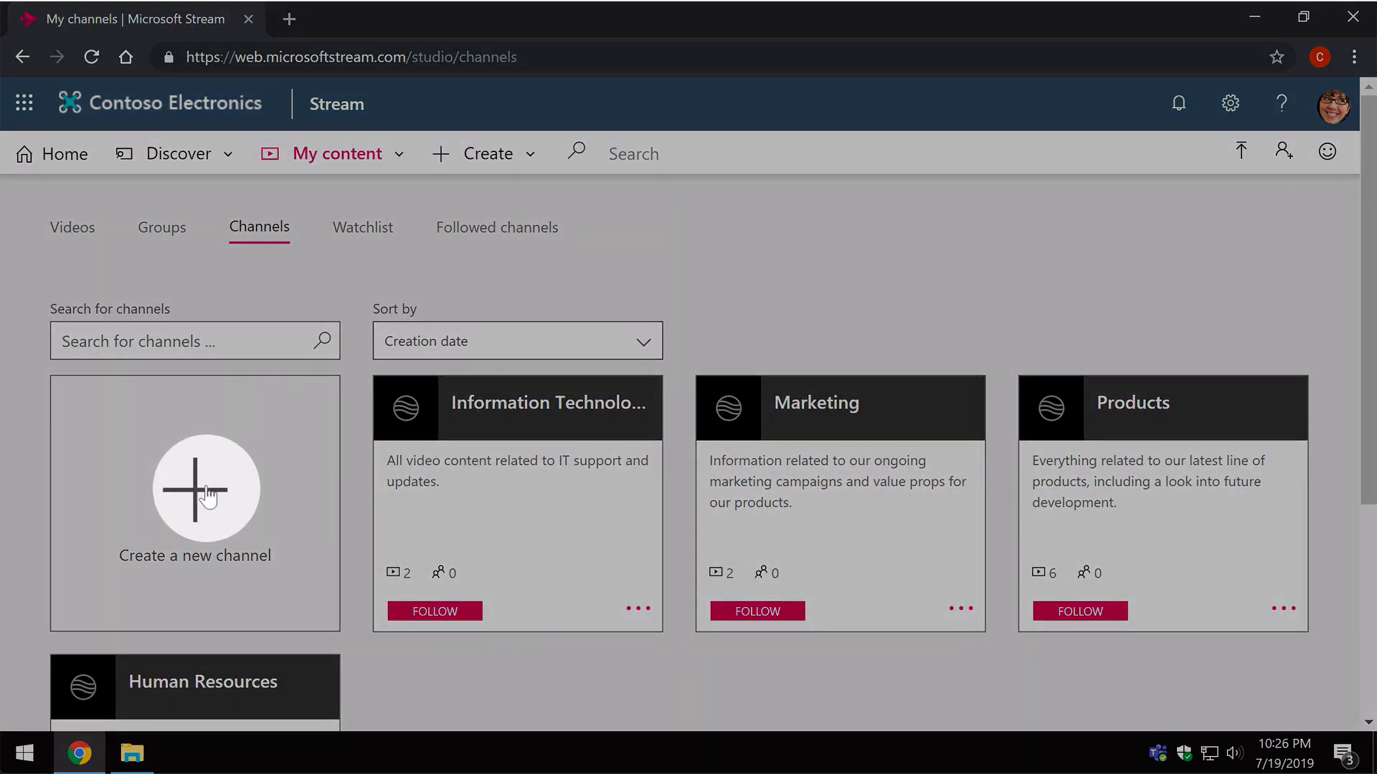
- Start a new channel named 'Training' with an IT training description
{"action": "left_click", "coordinate": [205, 489]}
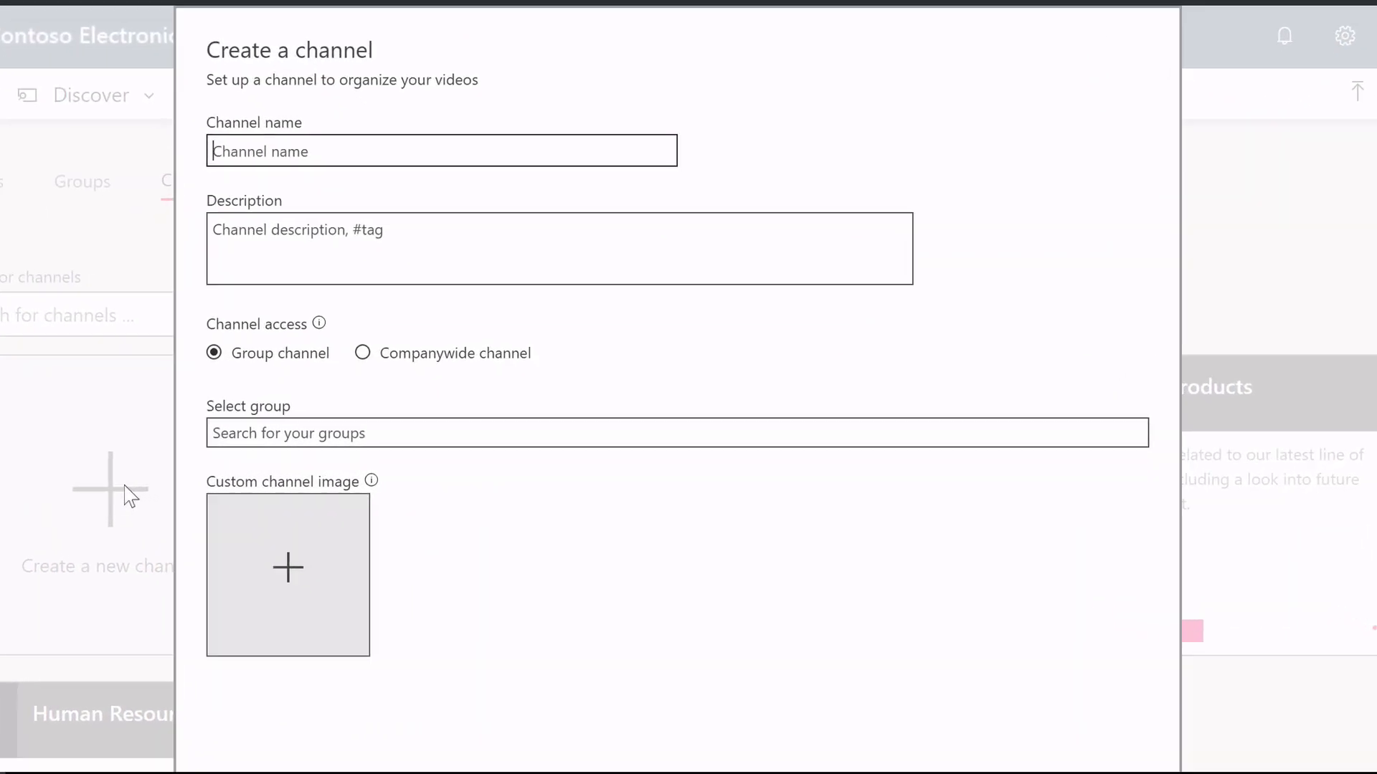
{"action": "type", "text": "Training"}
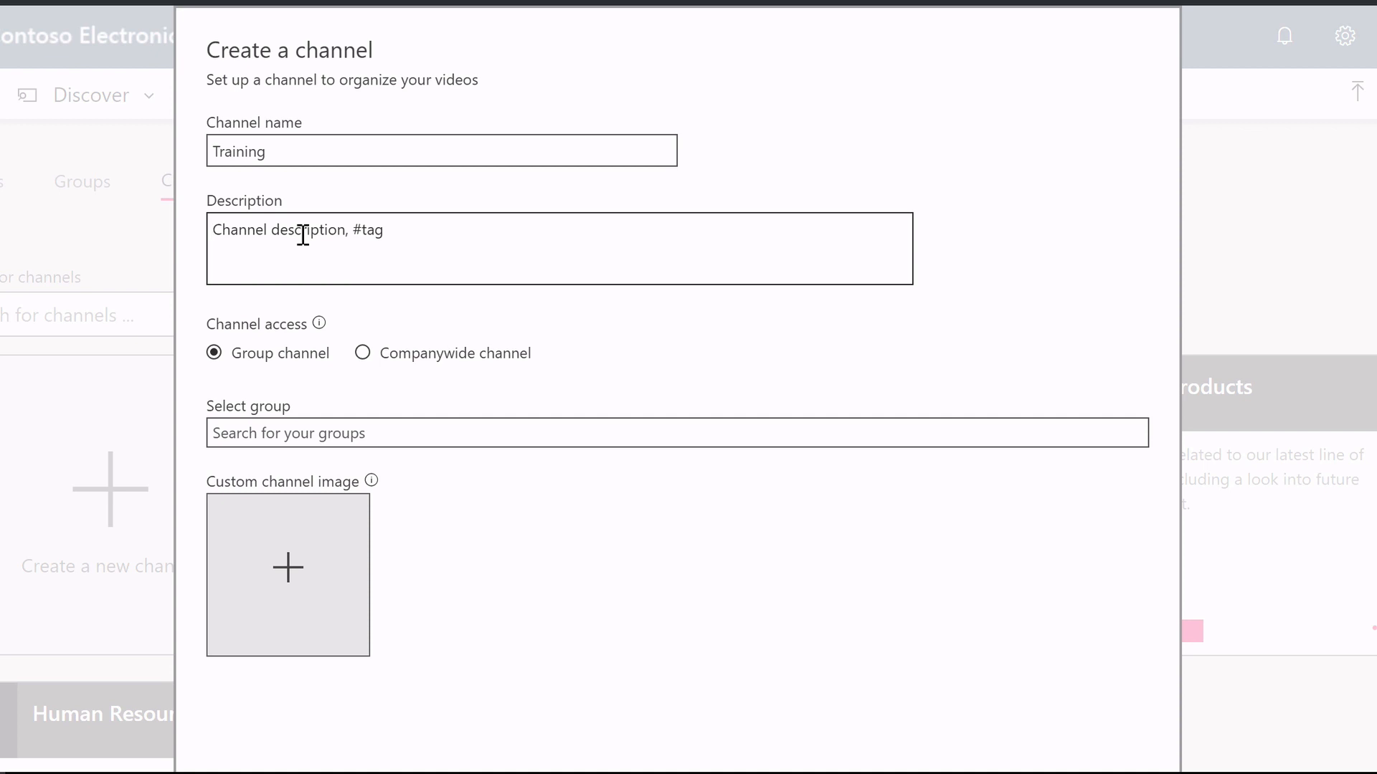
{"action": "type", "text": "For all your IT training needs #awesome"}
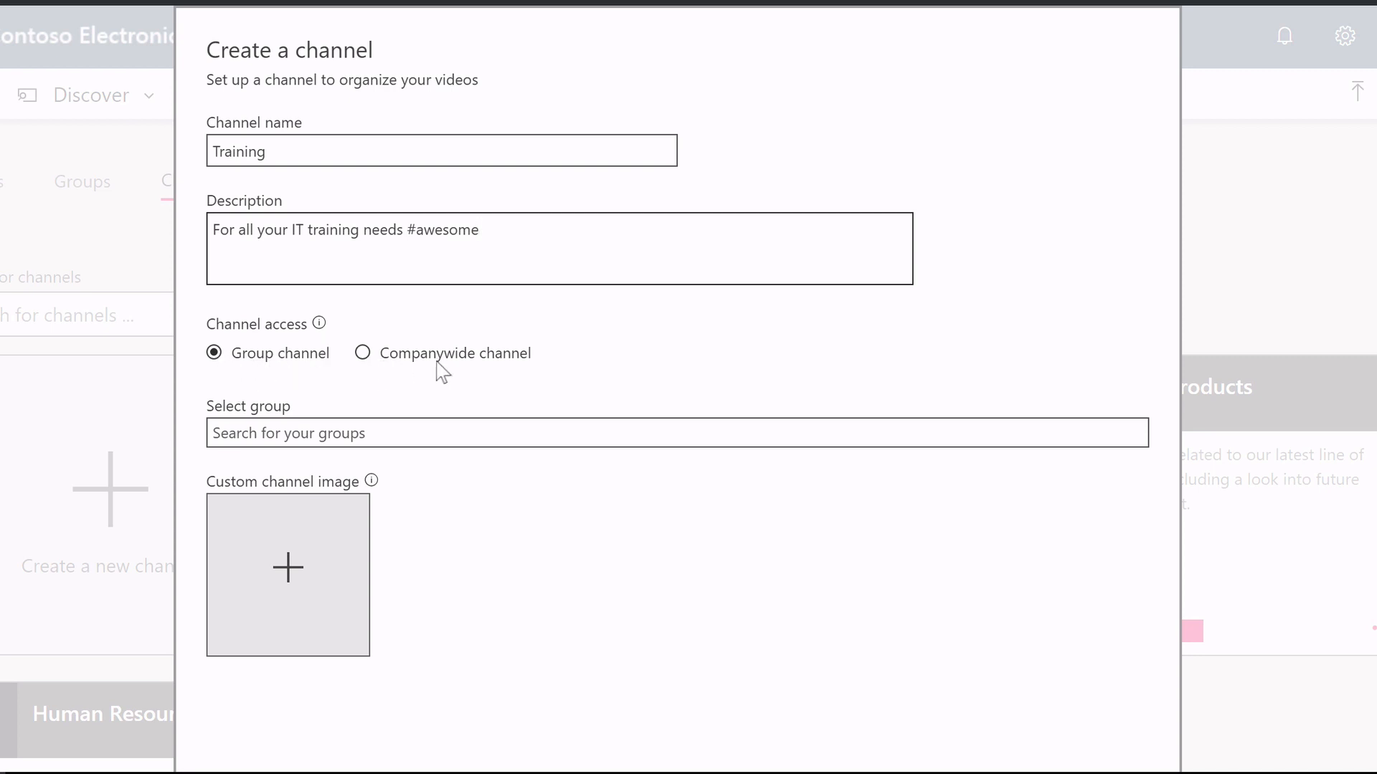
{"action": "mouse_move", "coordinate": [542, 373]}
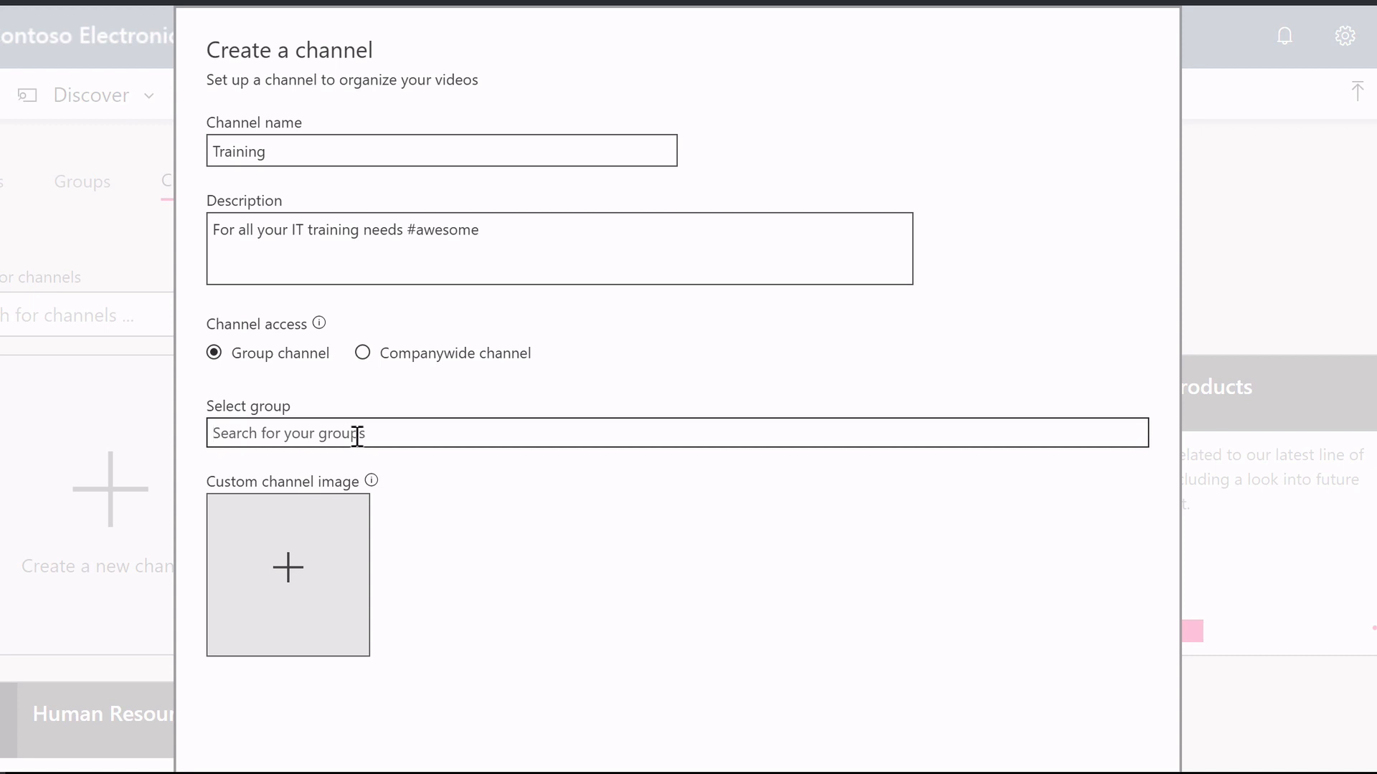
{"action": "type", "text": "sales"}
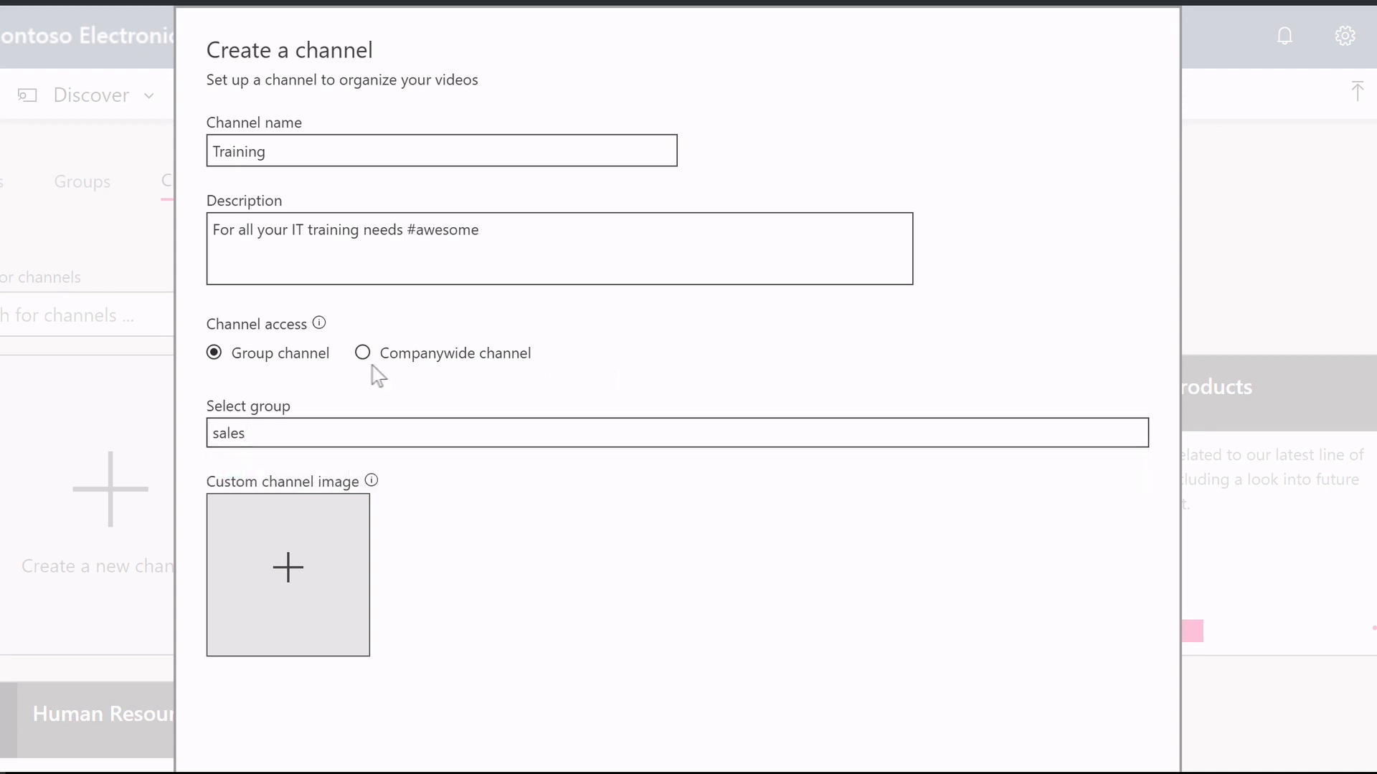
- Set companywide access and use the icons8-student_female graduation image as the channel image
{"action": "left_click", "coordinate": [362, 353]}
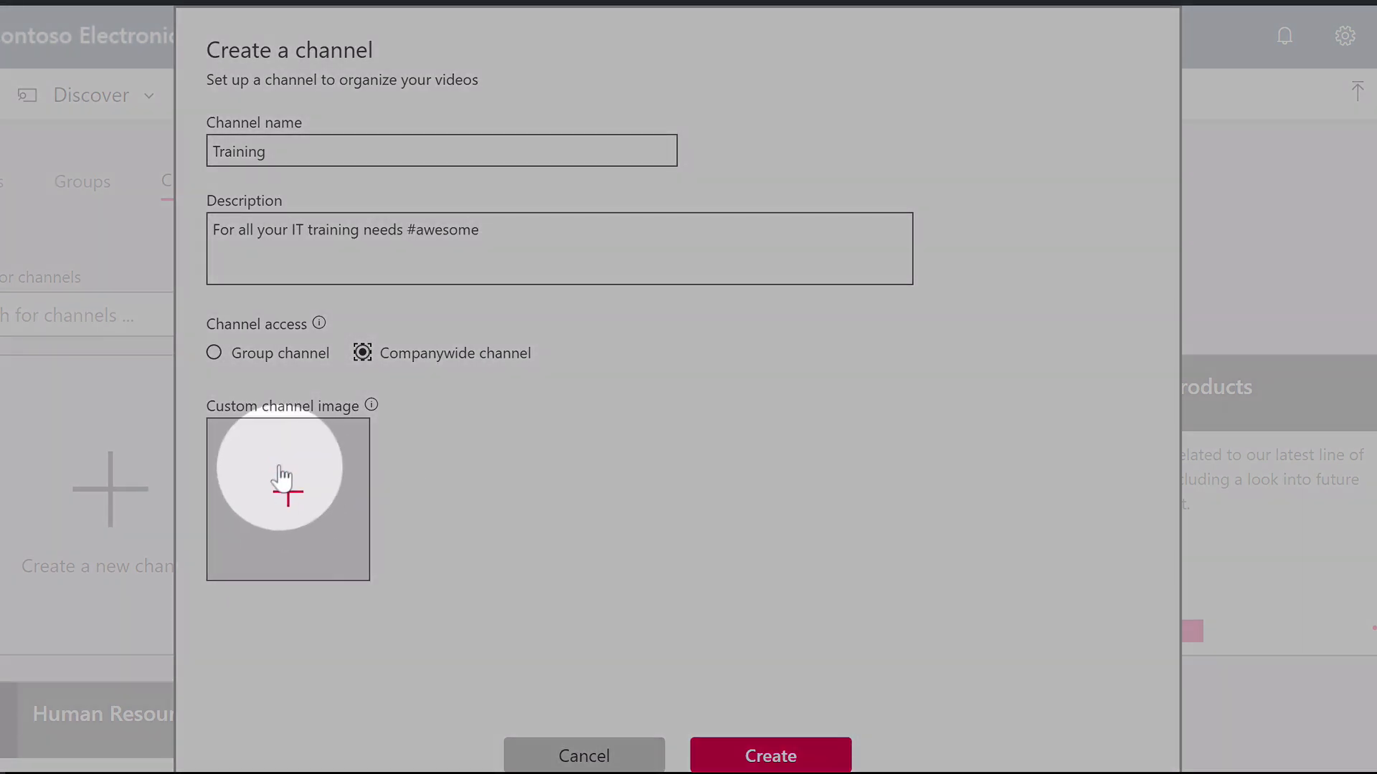
{"action": "left_click", "coordinate": [287, 500]}
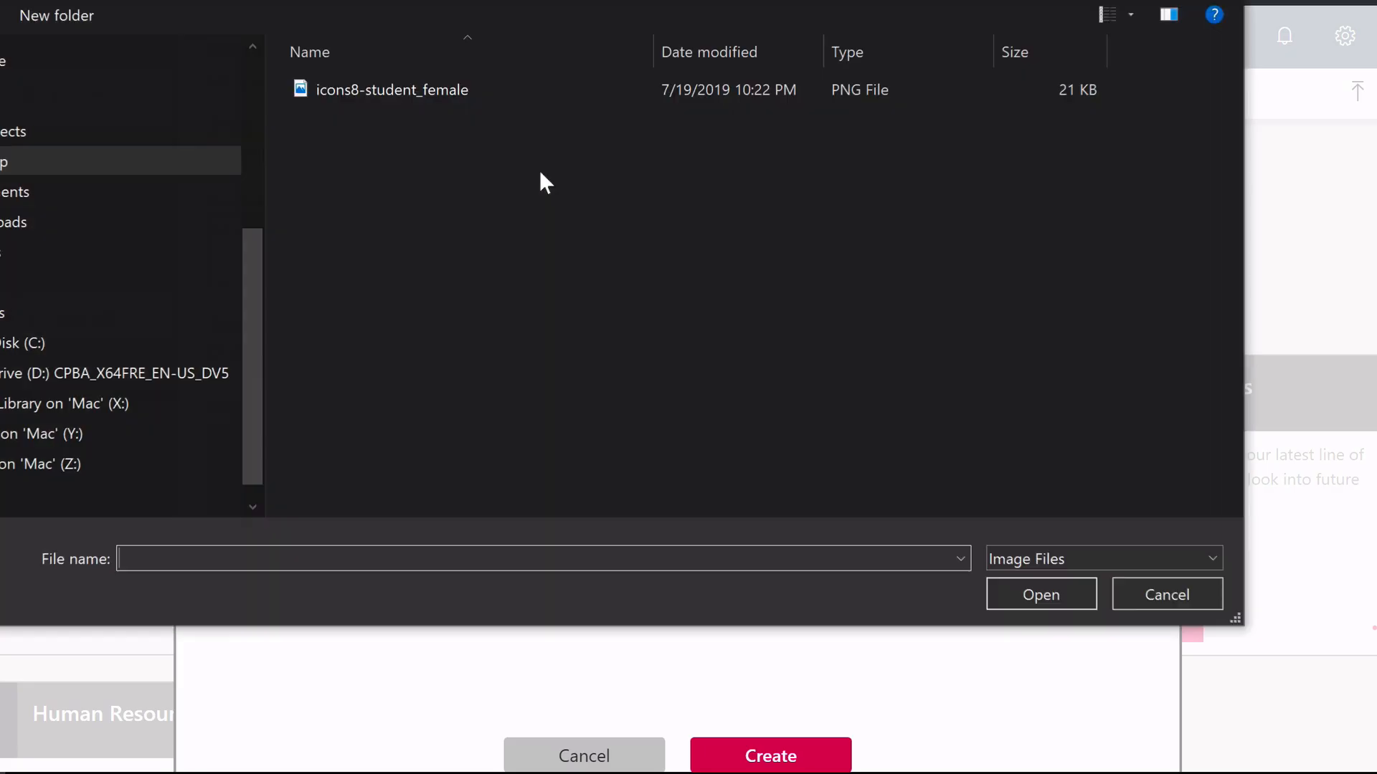
{"action": "left_click", "coordinate": [393, 89]}
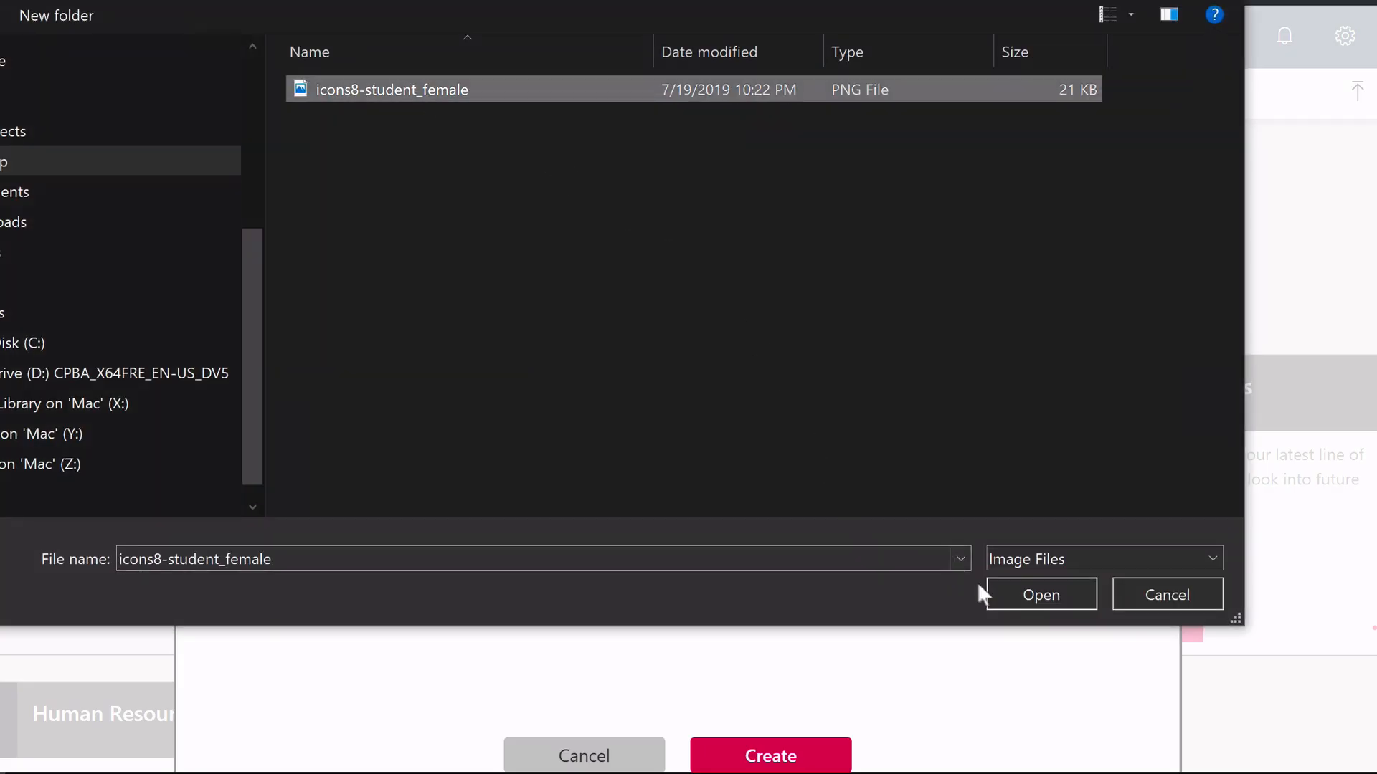
{"action": "left_click", "coordinate": [1040, 593]}
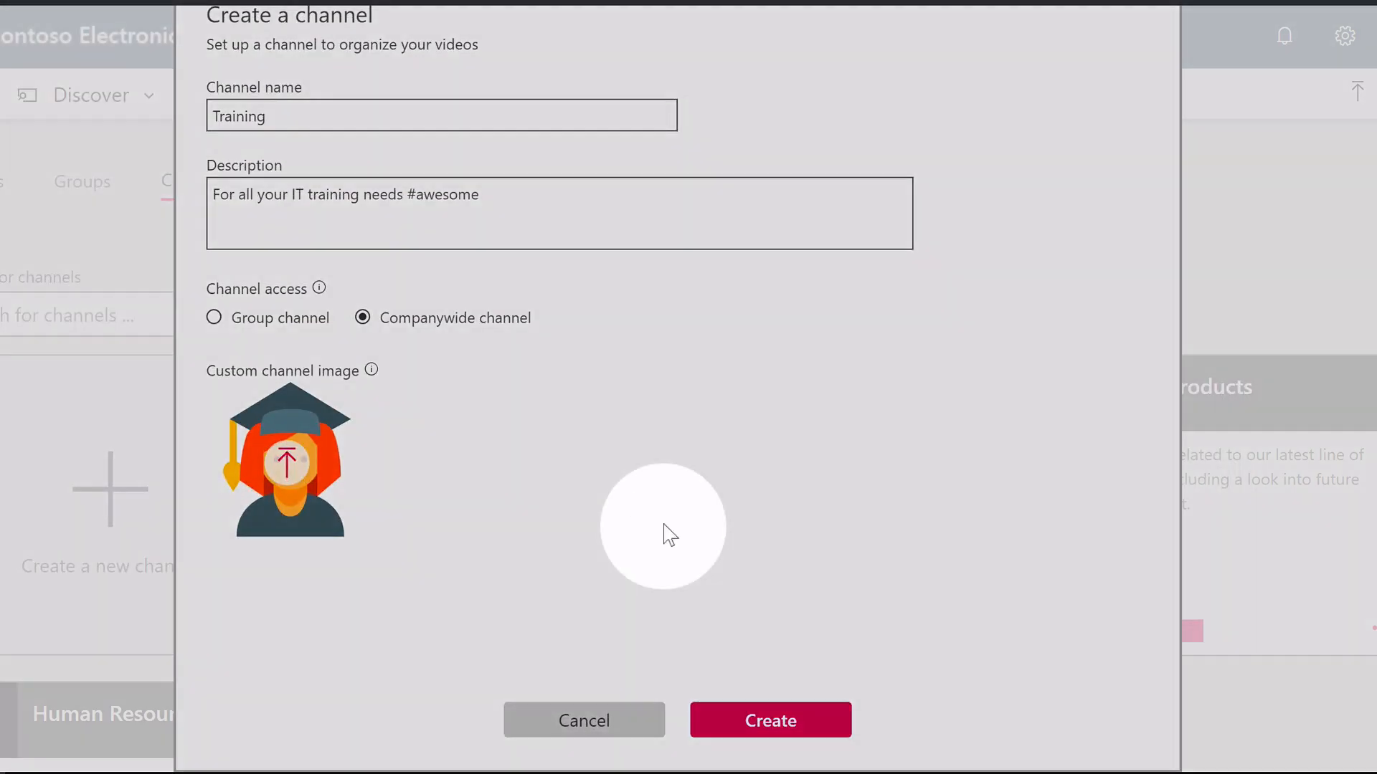
- Create the Training channel so it appears first in My channels
{"action": "left_click", "coordinate": [770, 720]}
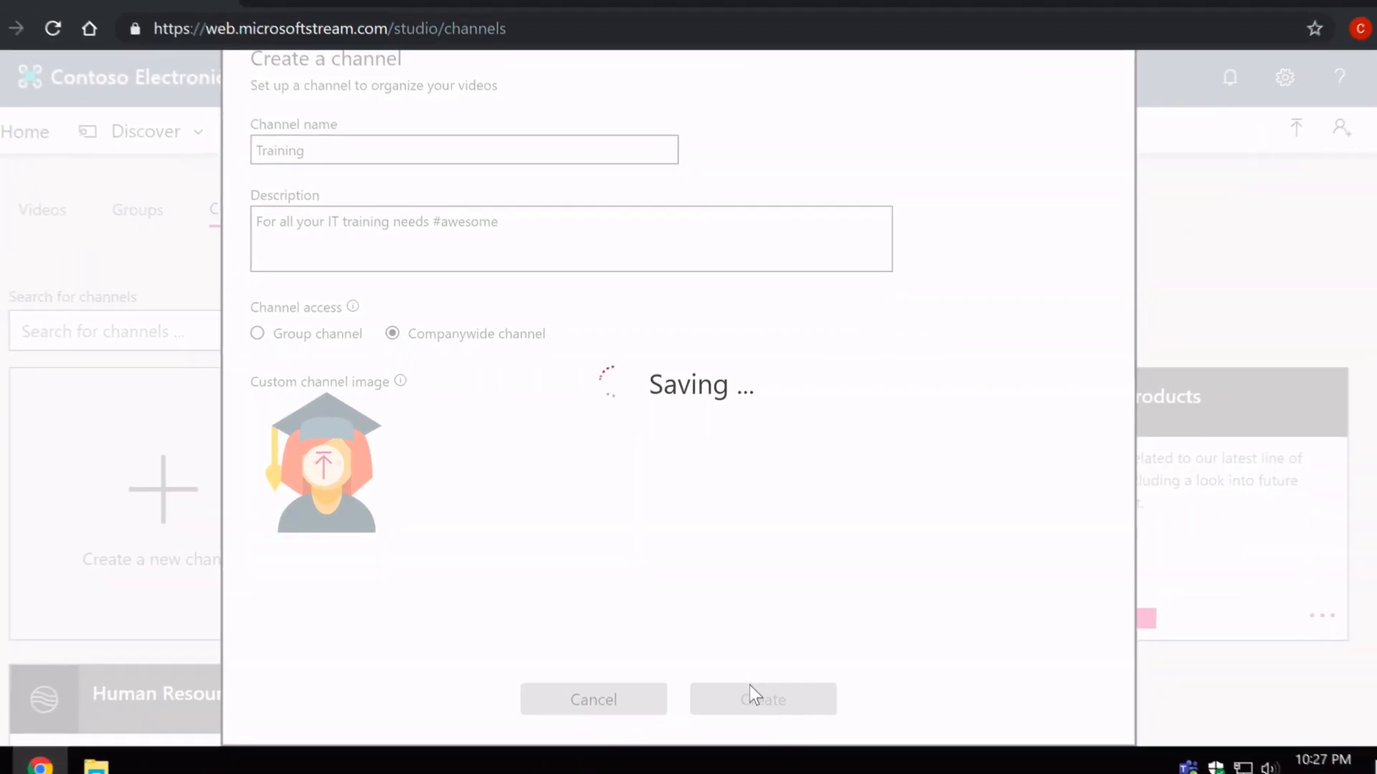
{"action": "left_click", "coordinate": [762, 698]}
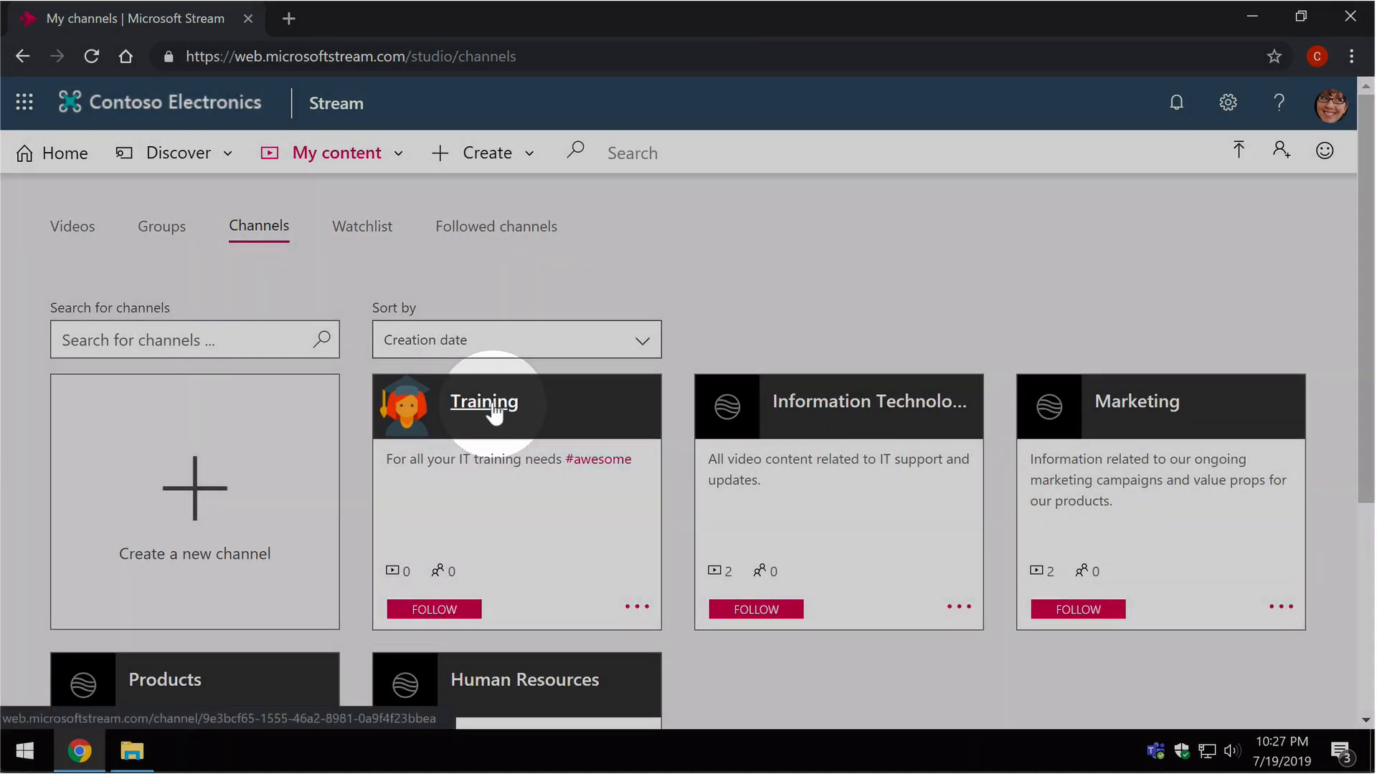
- Upload Town Hall Highlights.mp4 into the Training channel and return to My content
{"action": "left_click", "coordinate": [483, 402]}
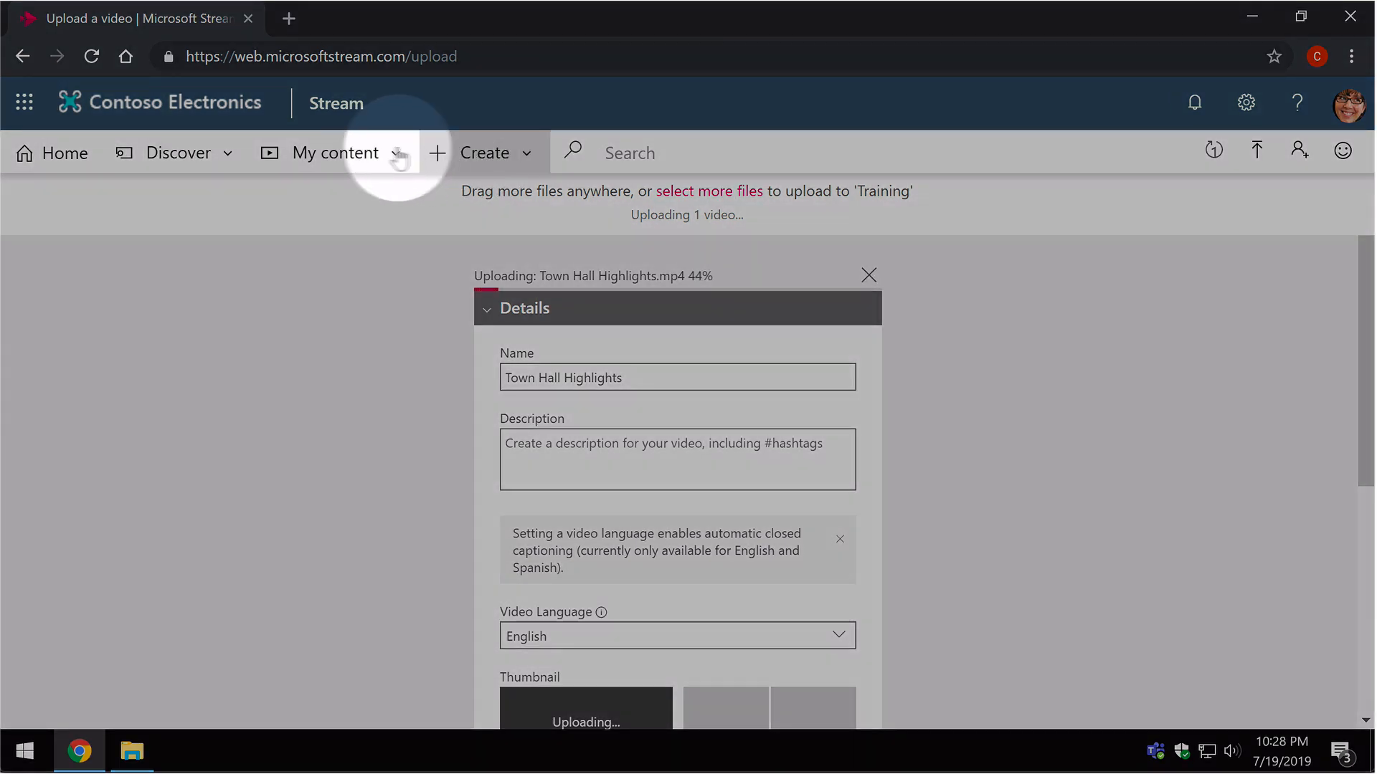
{"action": "left_click", "coordinate": [334, 154]}
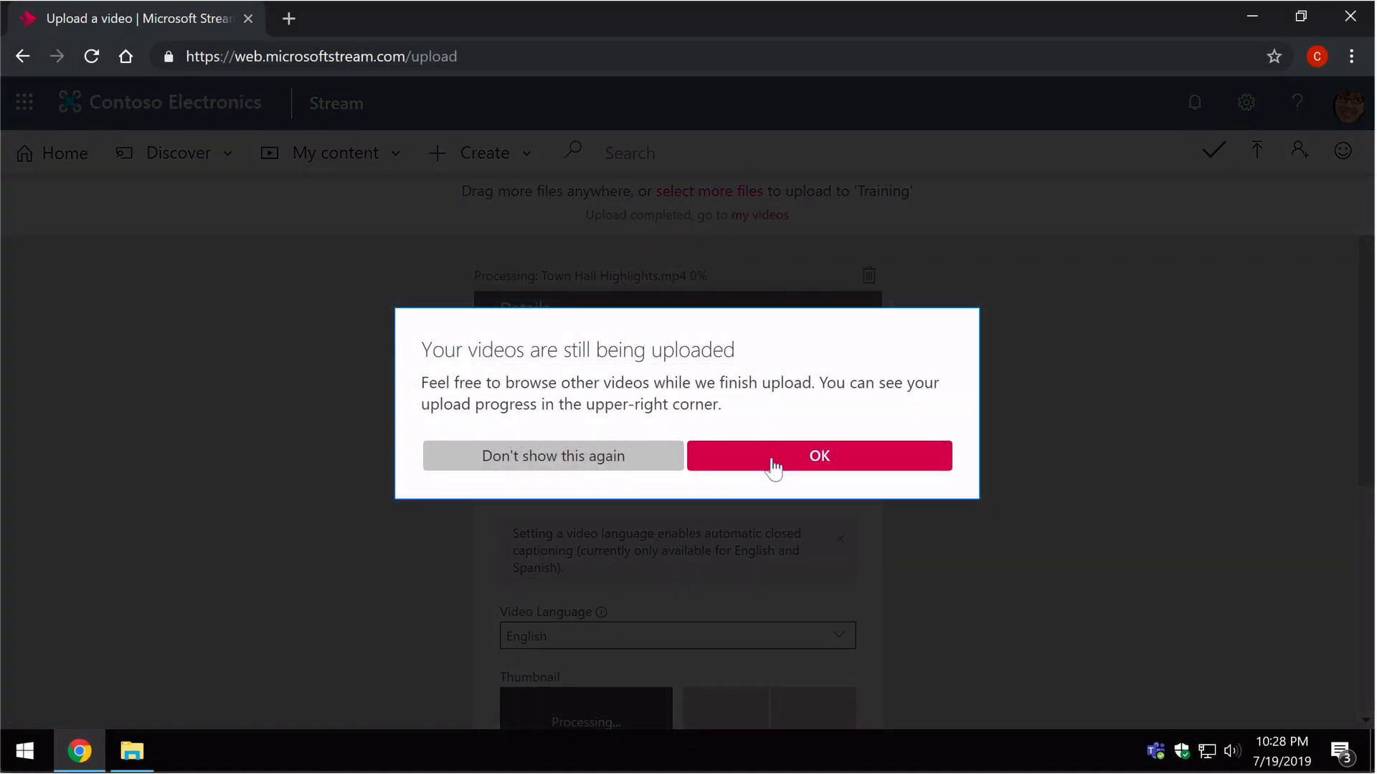
- Dismiss the upload notice and show the Training channel's direct share link
{"action": "left_click", "coordinate": [818, 456]}
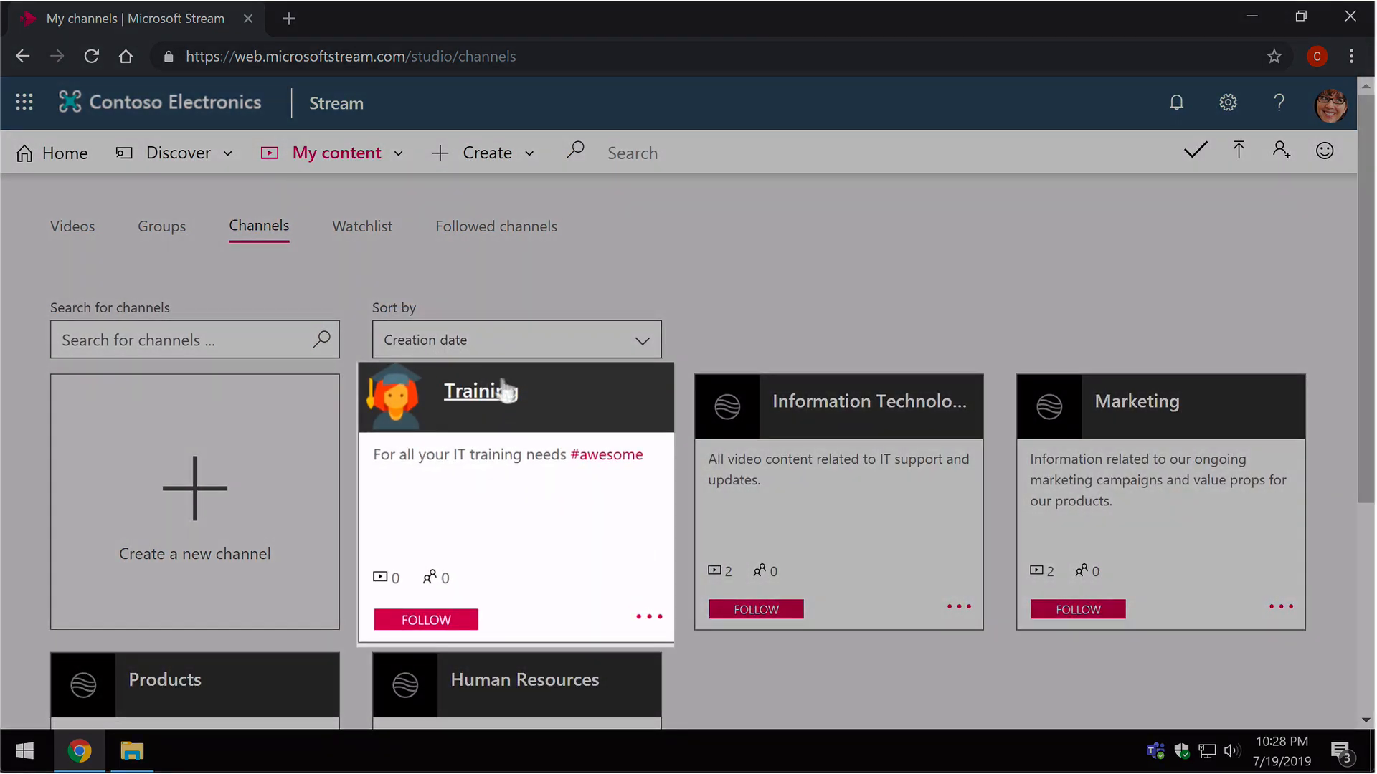
{"action": "mouse_move", "coordinate": [505, 409]}
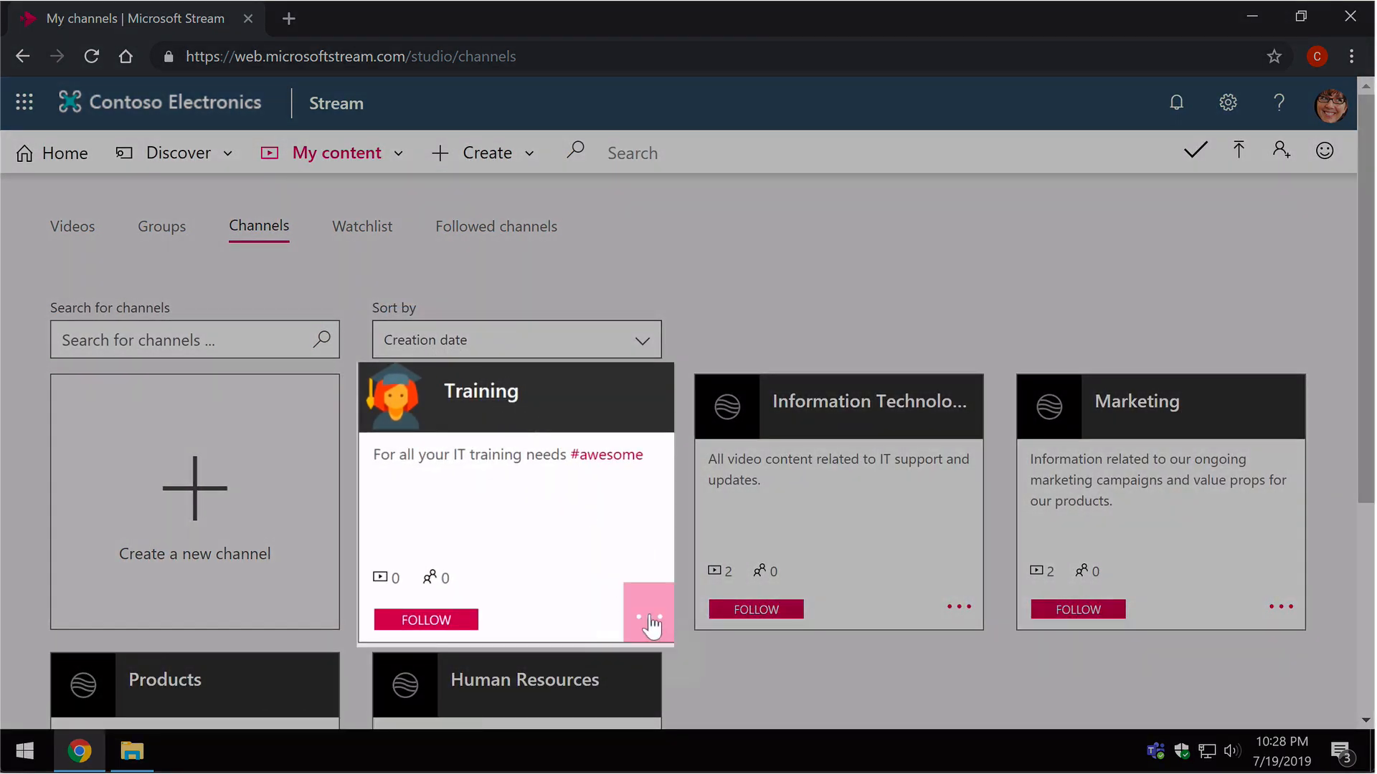
{"action": "left_click", "coordinate": [649, 615]}
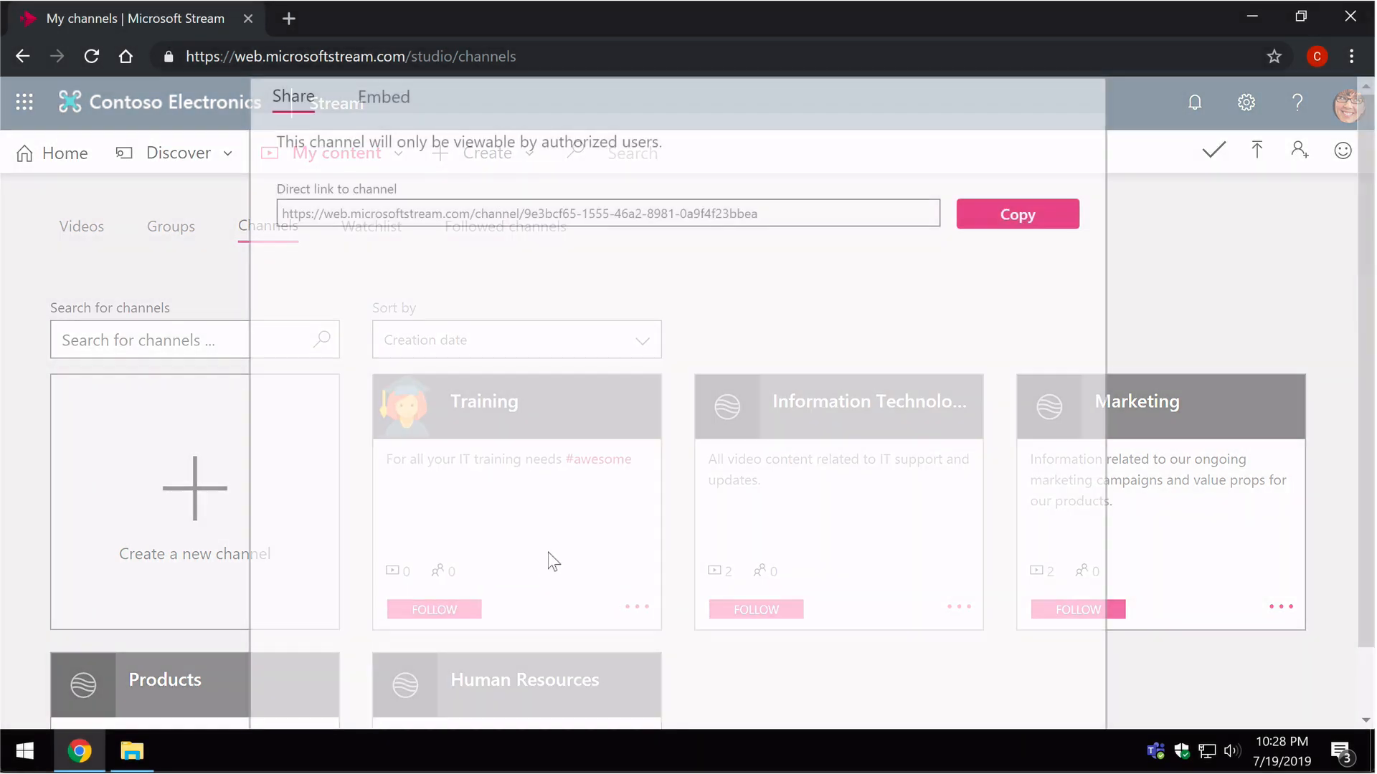